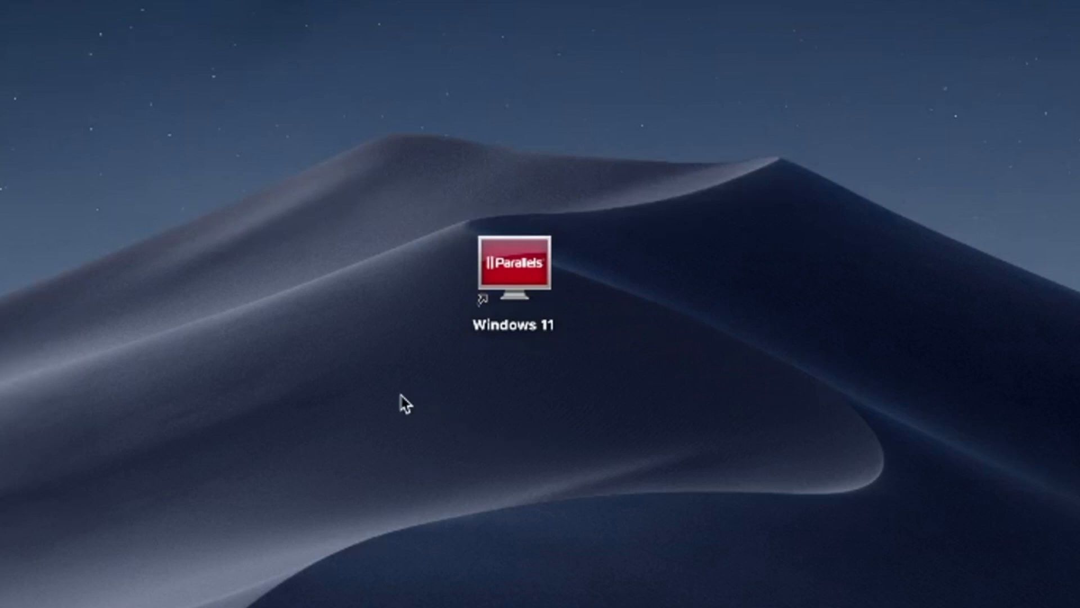
{"action": "mouse_move", "coordinate": [394, 420]}
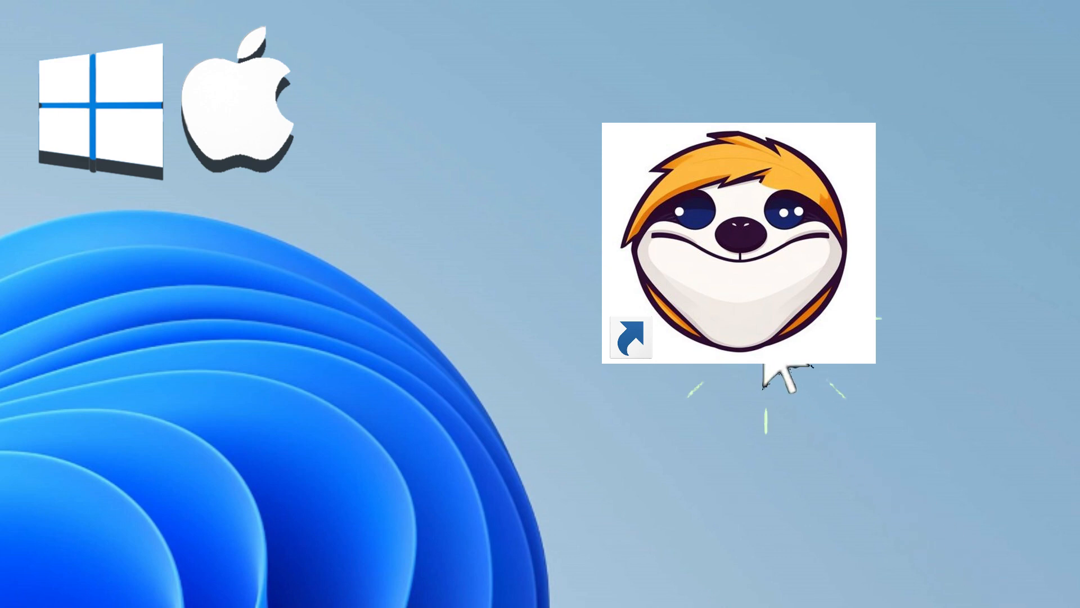
{"action": "mouse_move", "coordinate": [937, 523]}
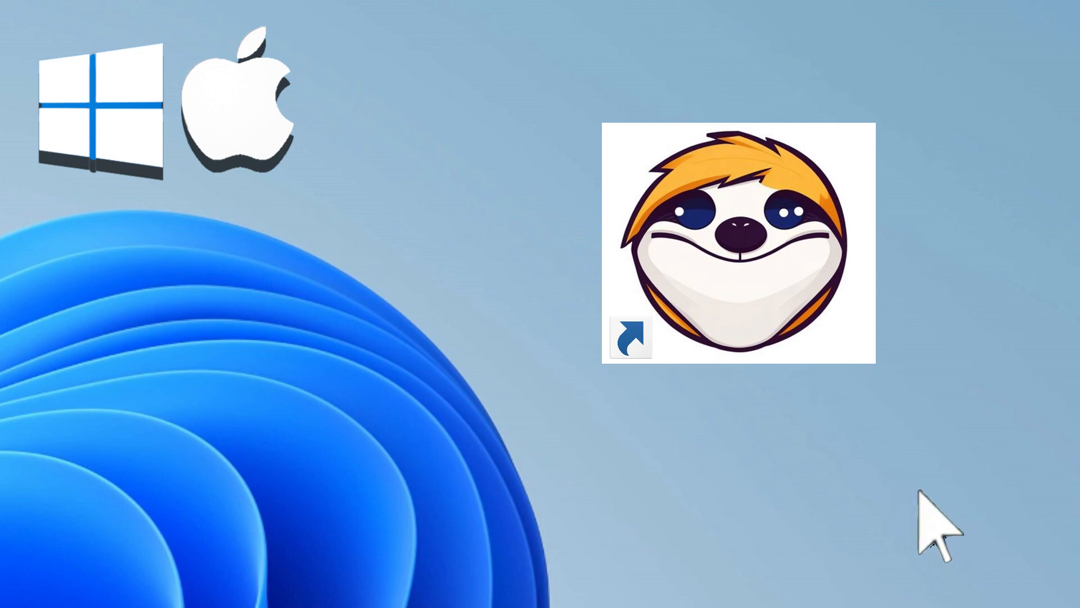